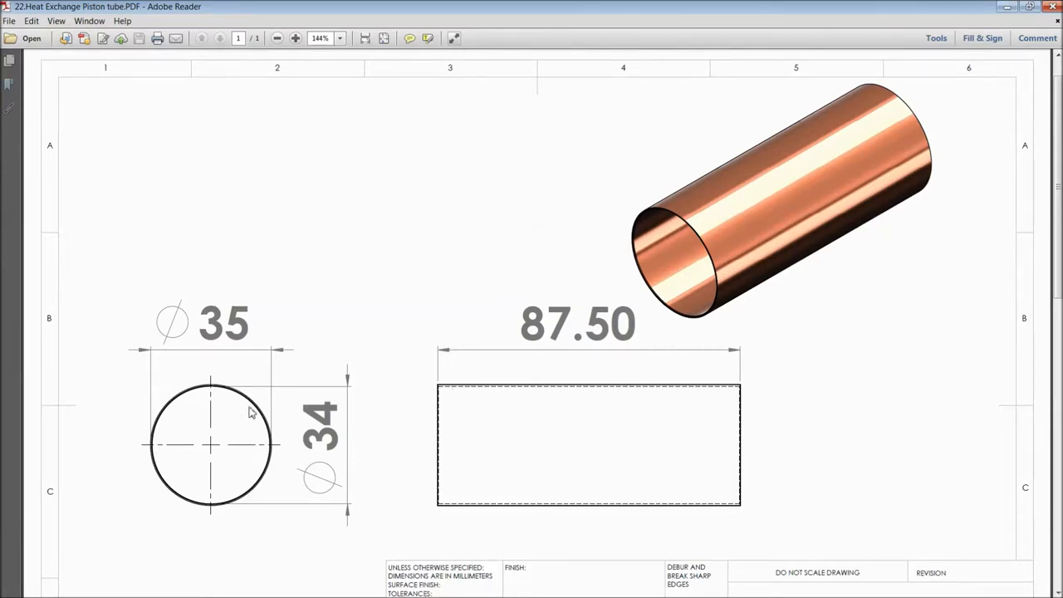
pyautogui.moveTo(373, 423)
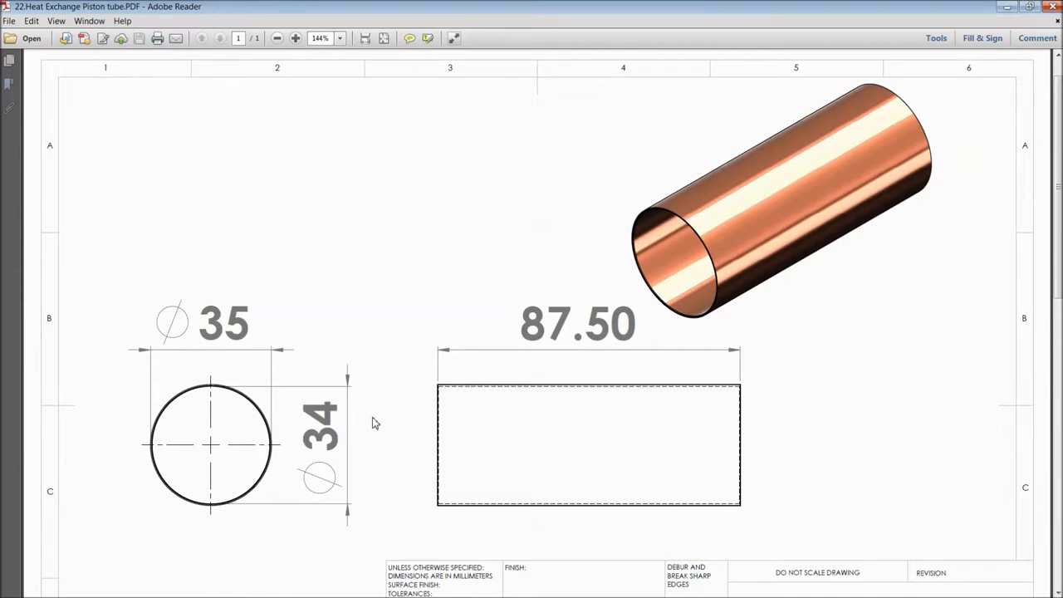
pyautogui.moveTo(399, 502)
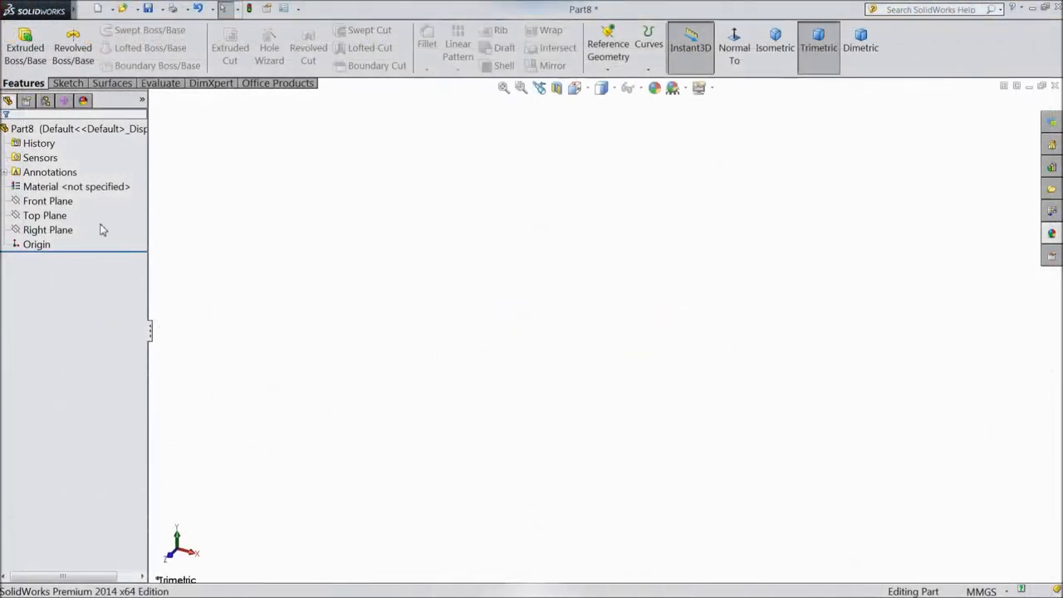
# Step: Draw two concentric circles from the origin on the Front Plane sketch
pyautogui.click(47, 201)
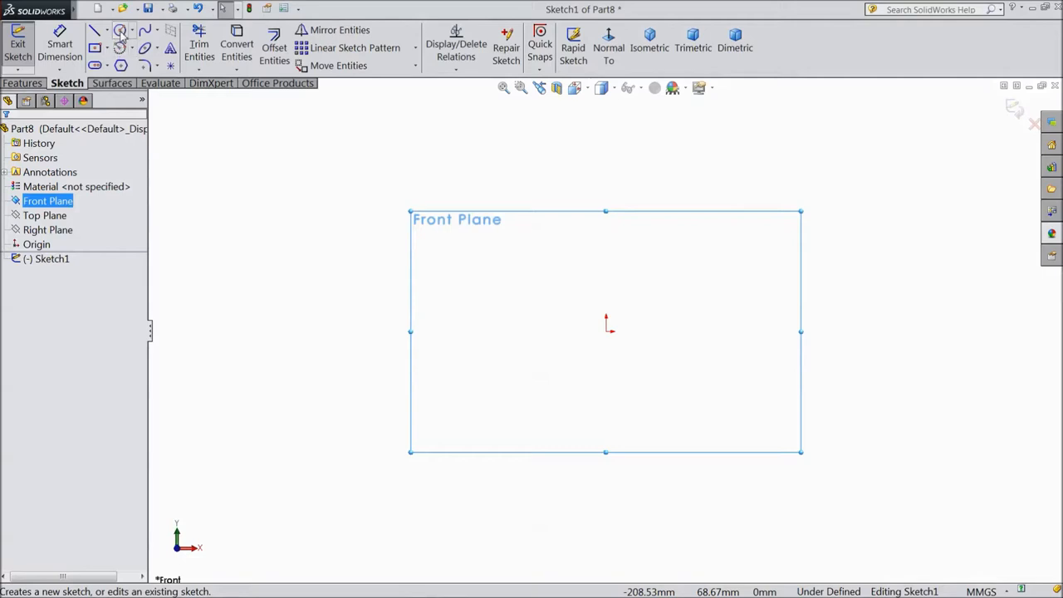
pyautogui.click(116, 30)
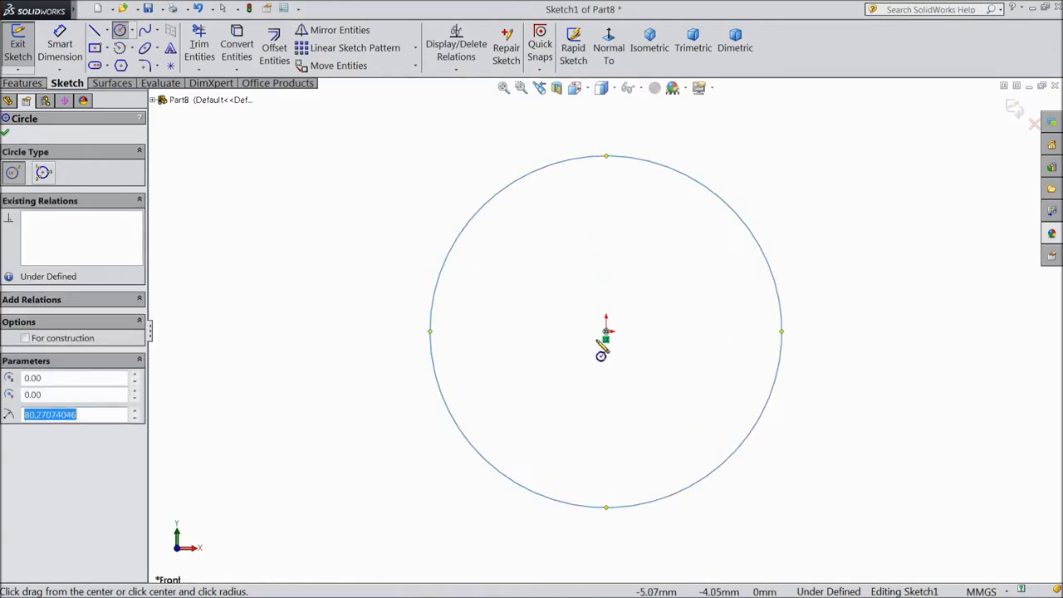
pyautogui.moveTo(606, 332); pyautogui.dragTo(415, 332)
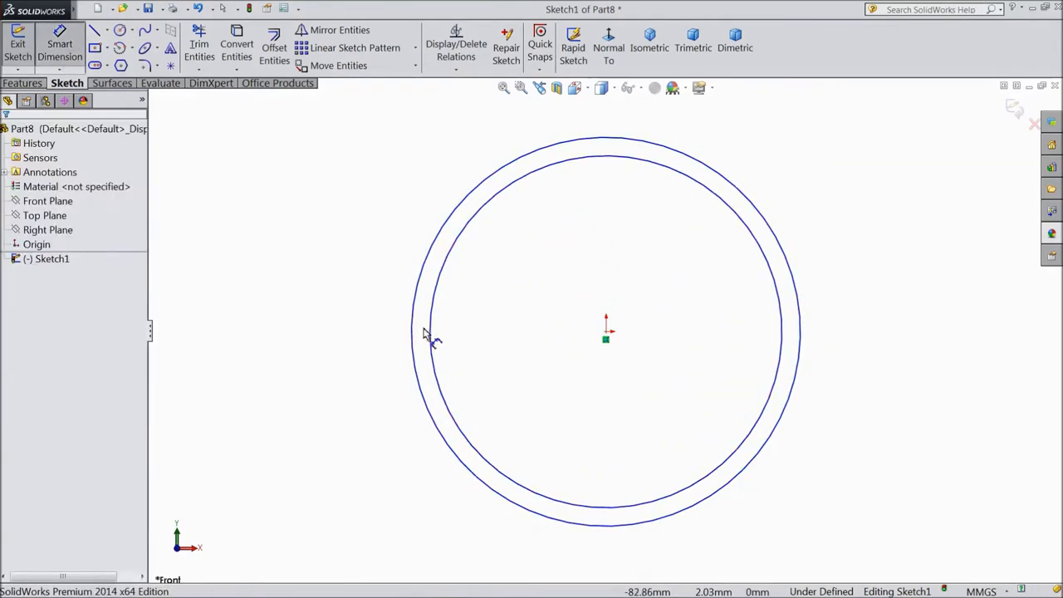
# Step: Dimension the outer circle Ø35 mm and the inner circle Ø34 mm with Smart Dimension
pyautogui.click(413, 332)
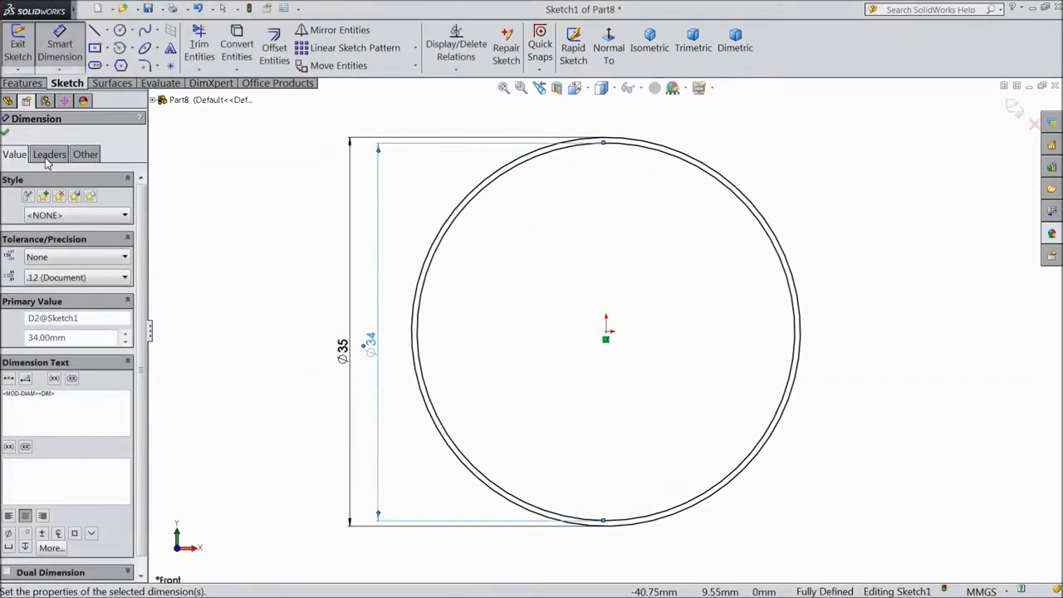
pyautogui.click(23, 83)
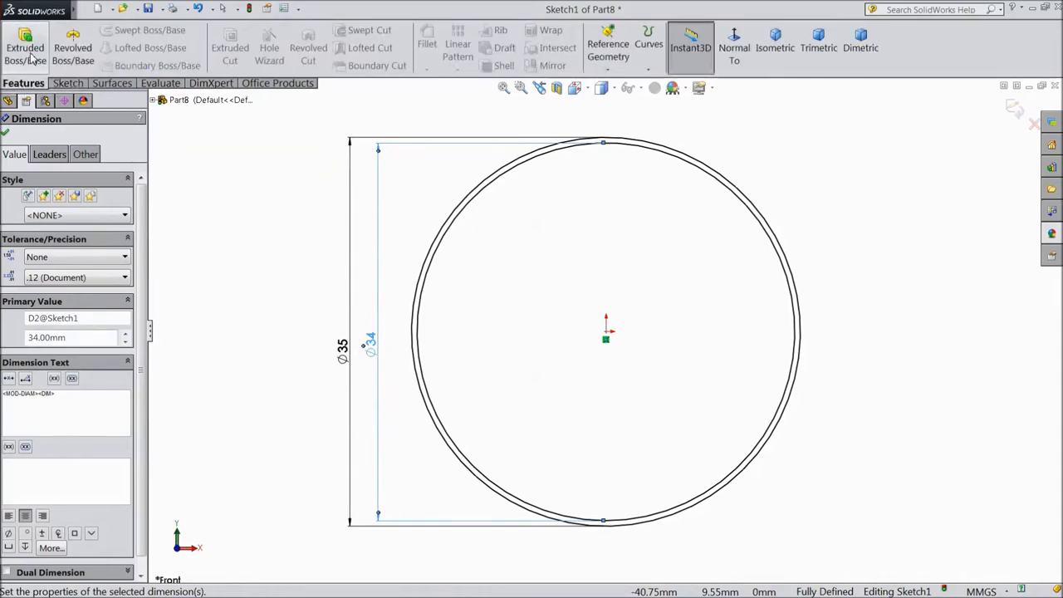
# Step: Boss-extrude the ring sketch blind to the 87.5 mm tube length
pyautogui.click(24, 47)
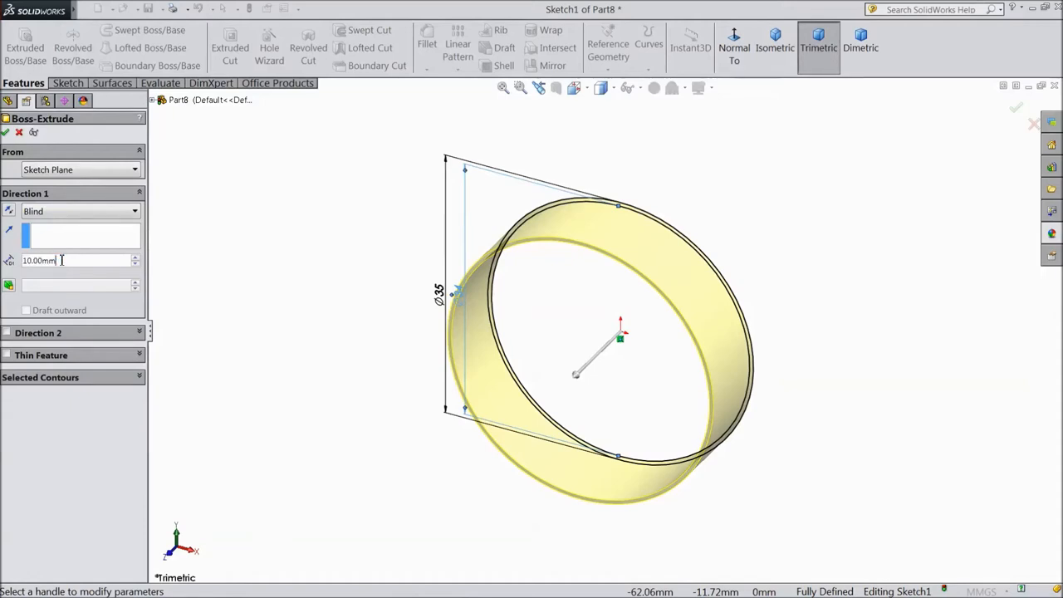
pyautogui.click(135, 259)
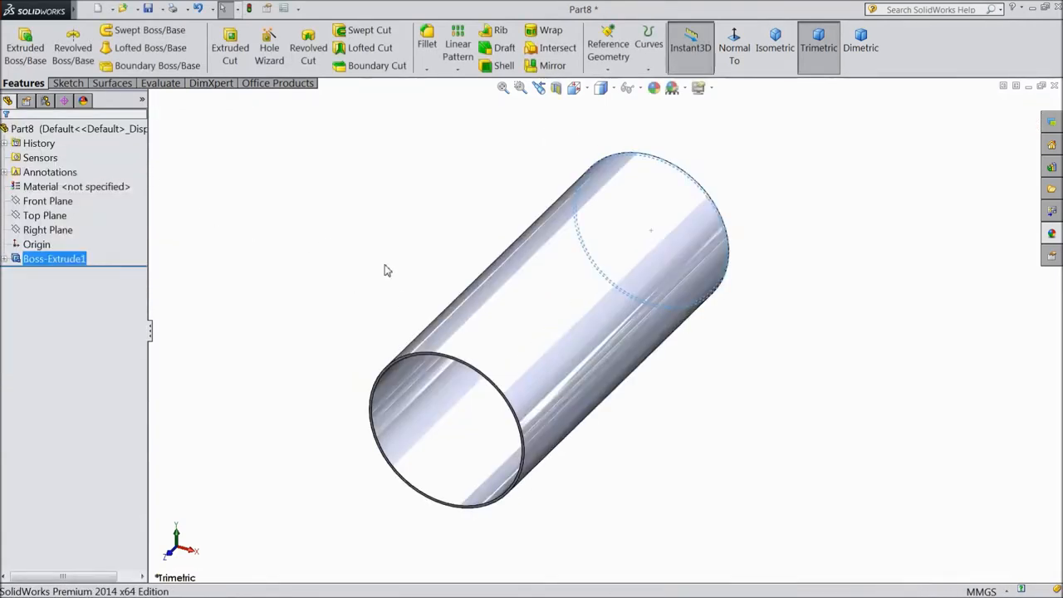
# Step: Apply a 0.20 mm × 45° chamfer to both edges at the tube's end
pyautogui.click(428, 68)
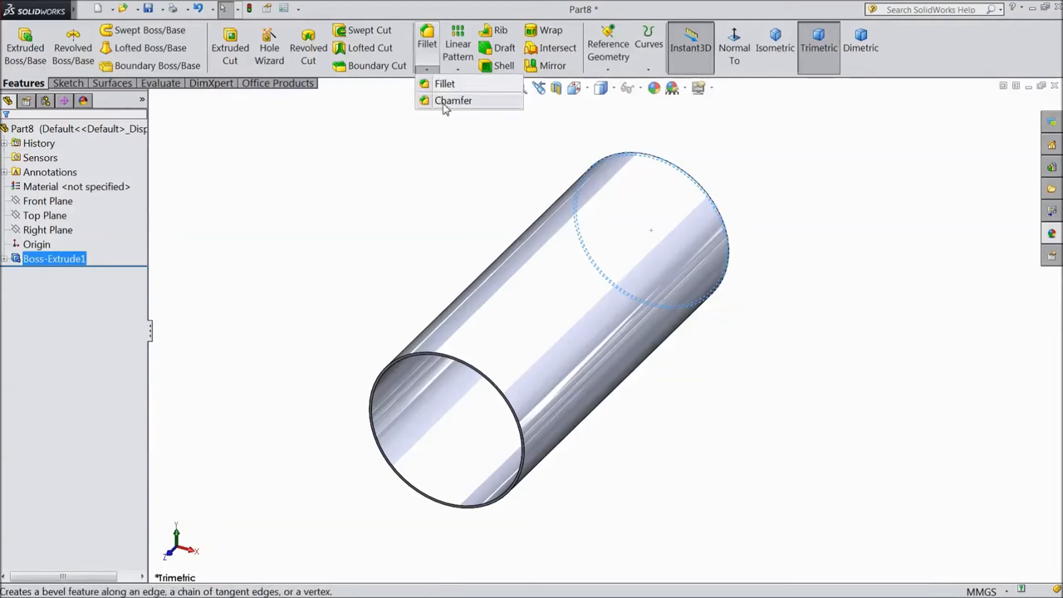
pyautogui.click(453, 100)
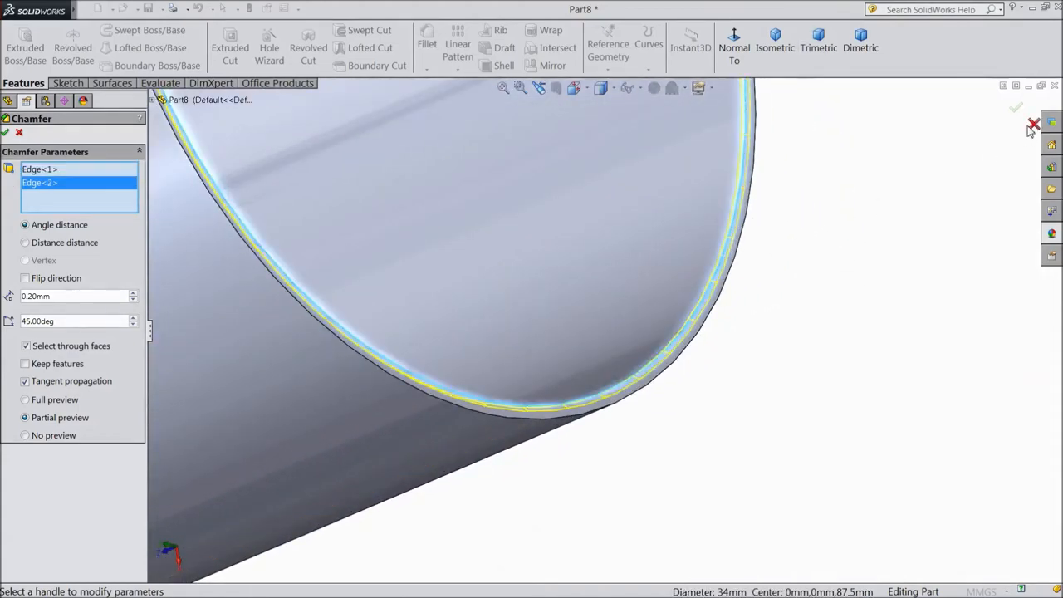
pyautogui.click(1031, 123)
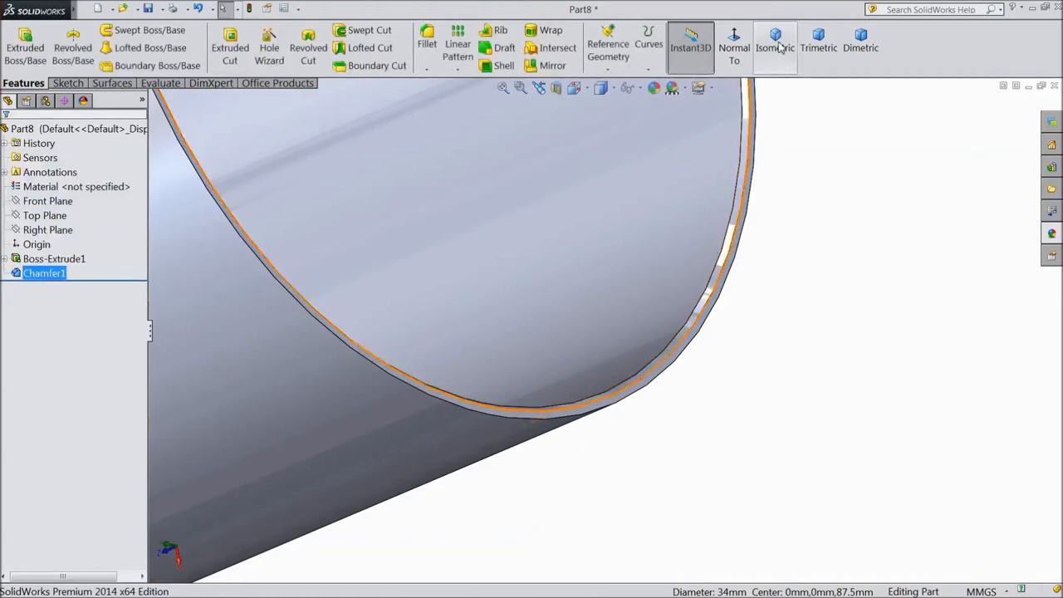
# Step: Show the tube in isometric view before applying the copper appearance
pyautogui.click(773, 40)
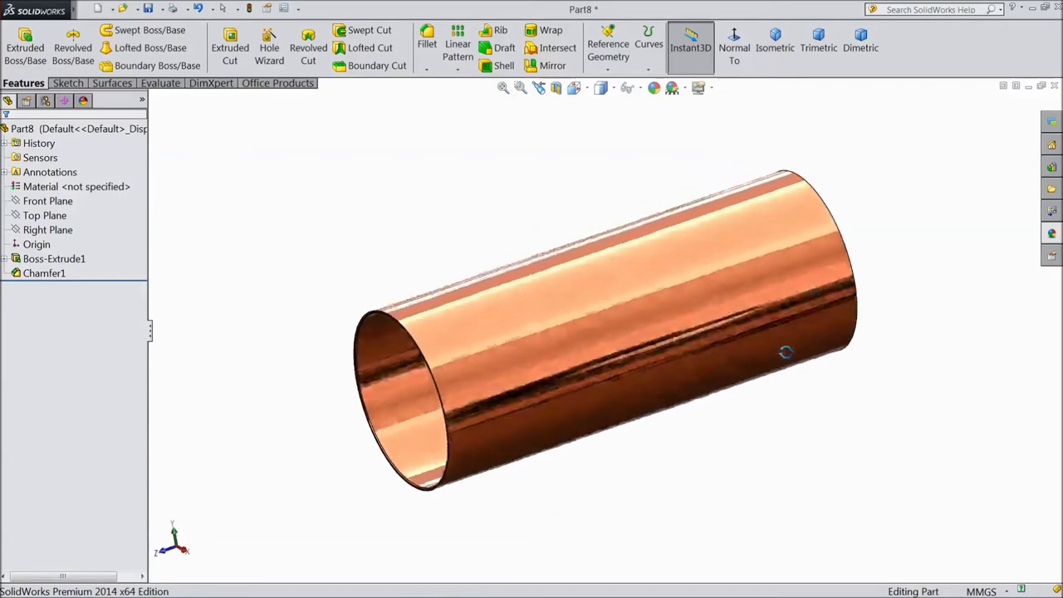
pyautogui.moveTo(783, 350); pyautogui.dragTo(589, 439)
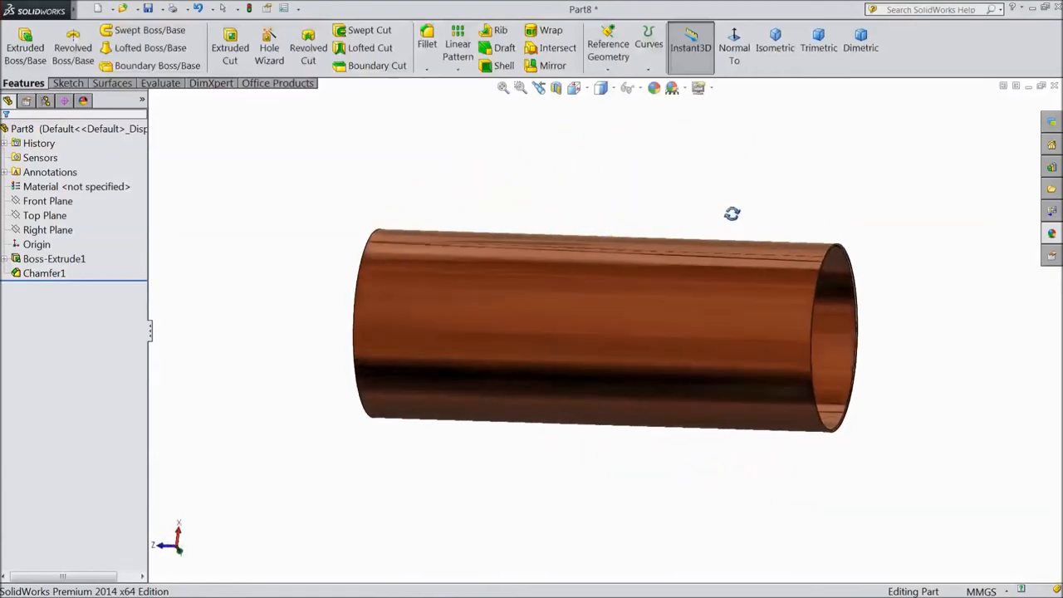
pyautogui.moveTo(731, 212); pyautogui.dragTo(491, 249)
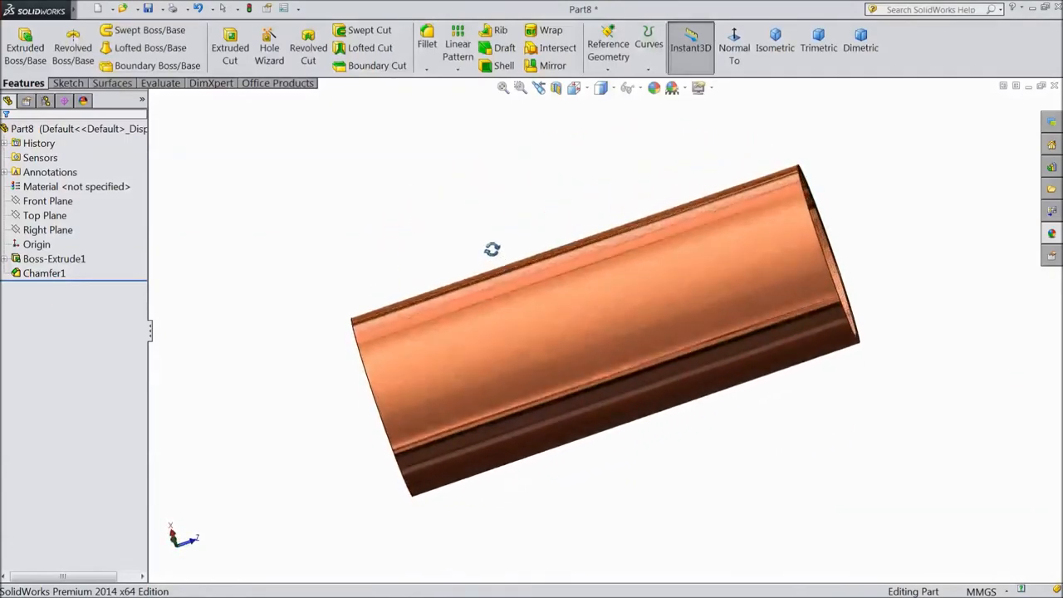